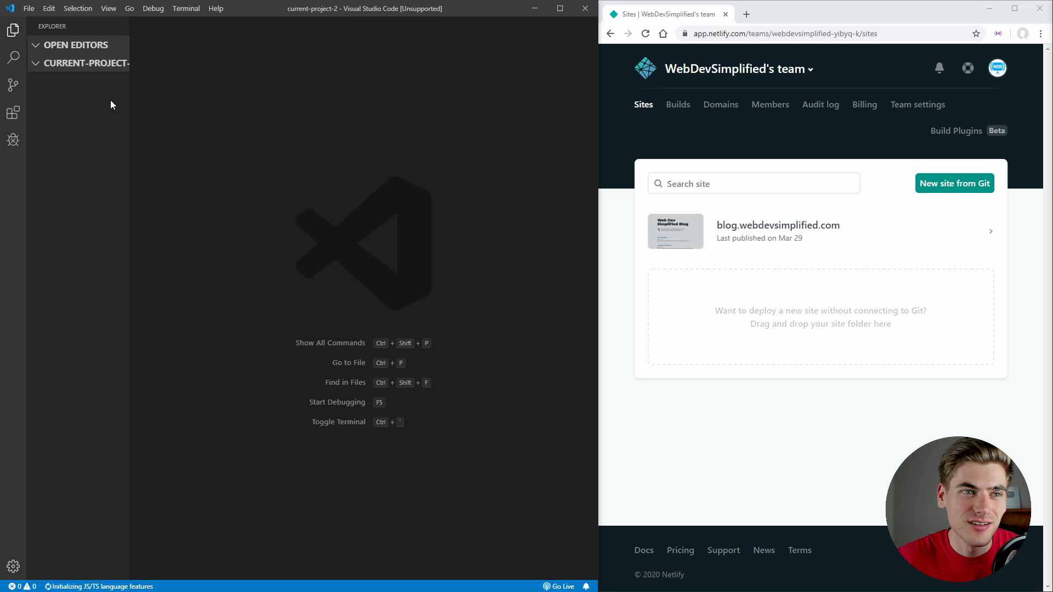
# - Create index.html and expand ! into the HTML boilerplate
pyautogui.write('index.')
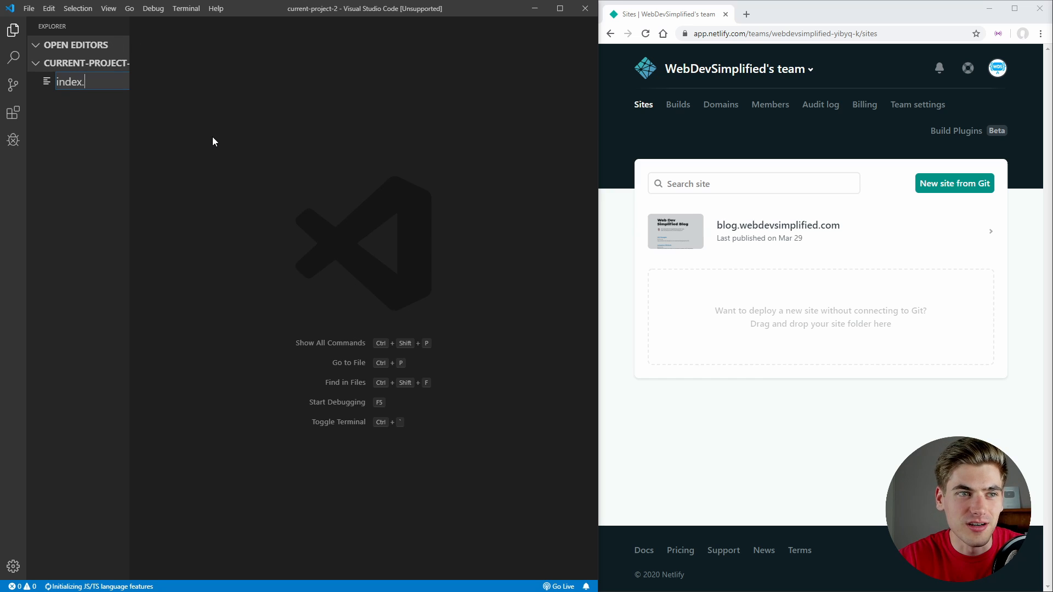
pyautogui.write('!')
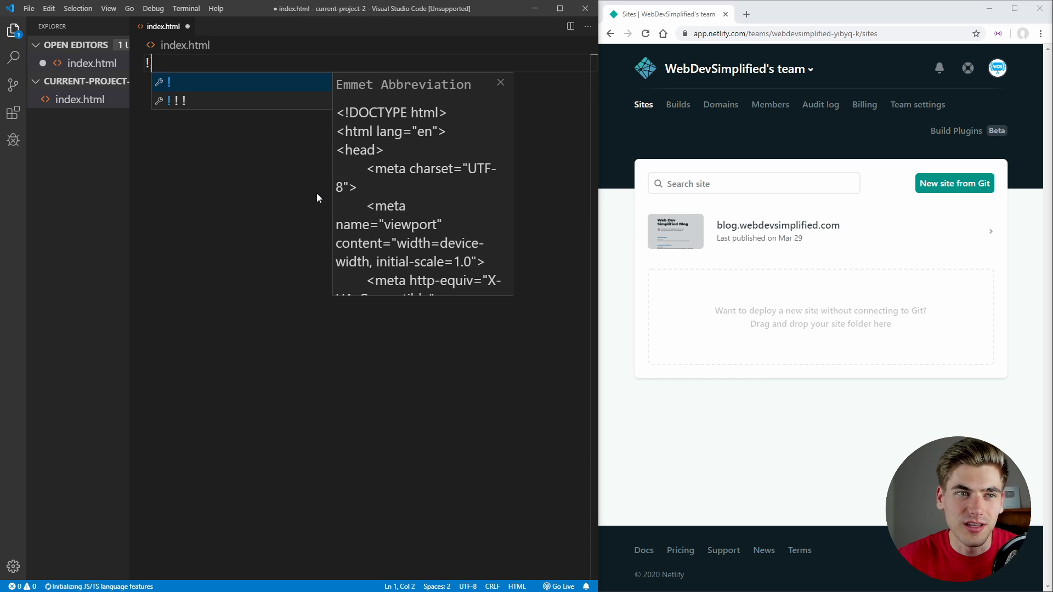
pyautogui.press('Tab')
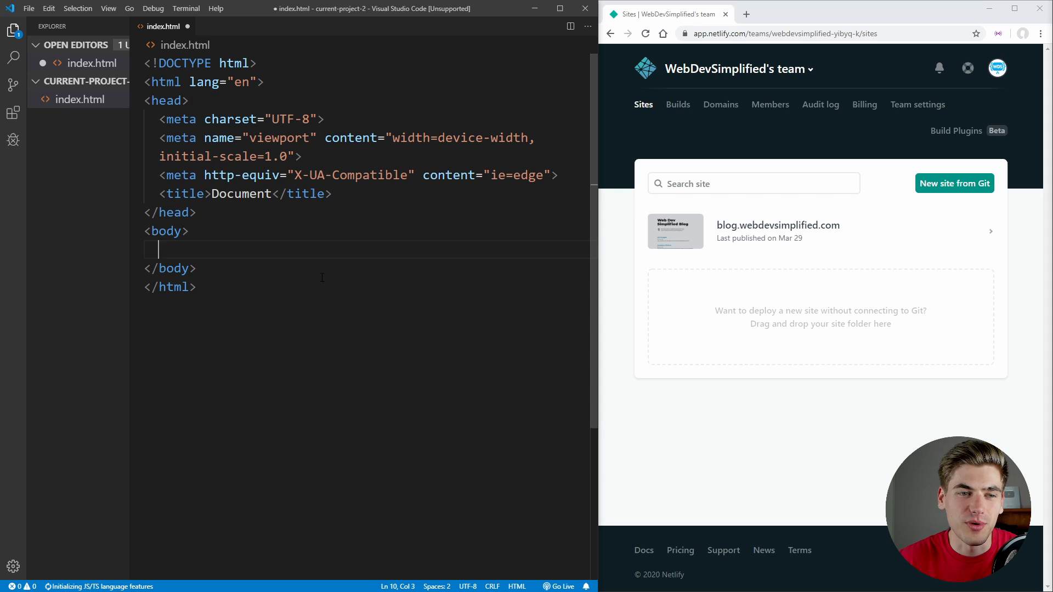
pyautogui.write('<a')
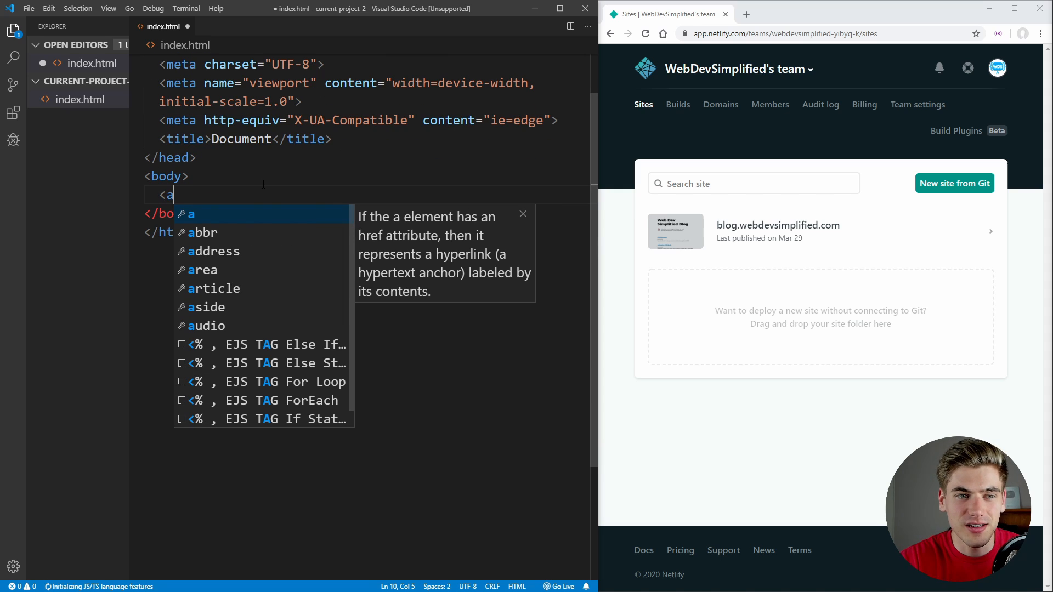
pyautogui.write('href')
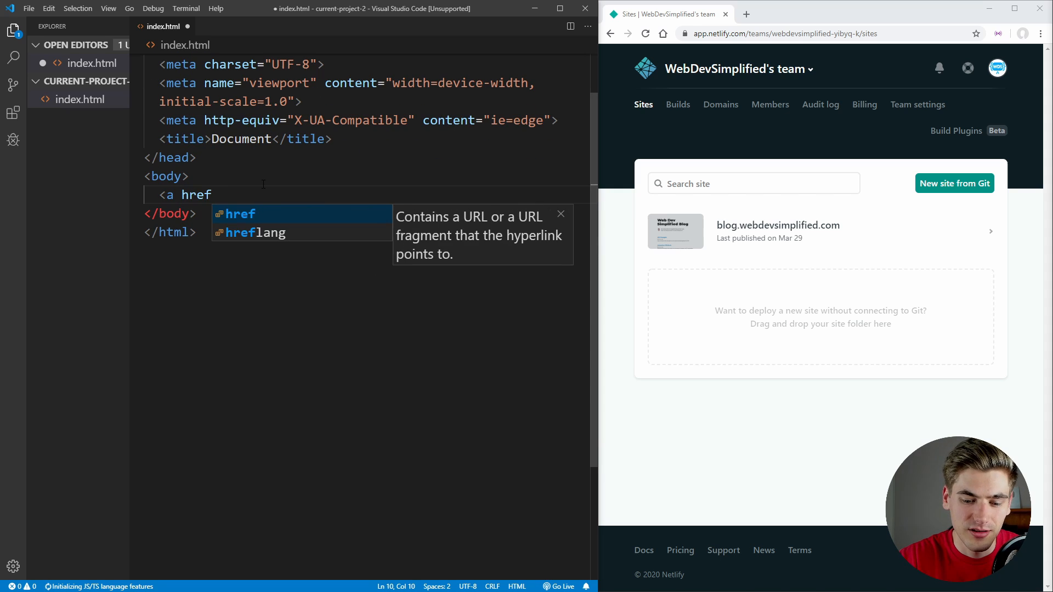
pyautogui.write('="https://youtu.be/dQw4w9WgXcQ?t=43"')
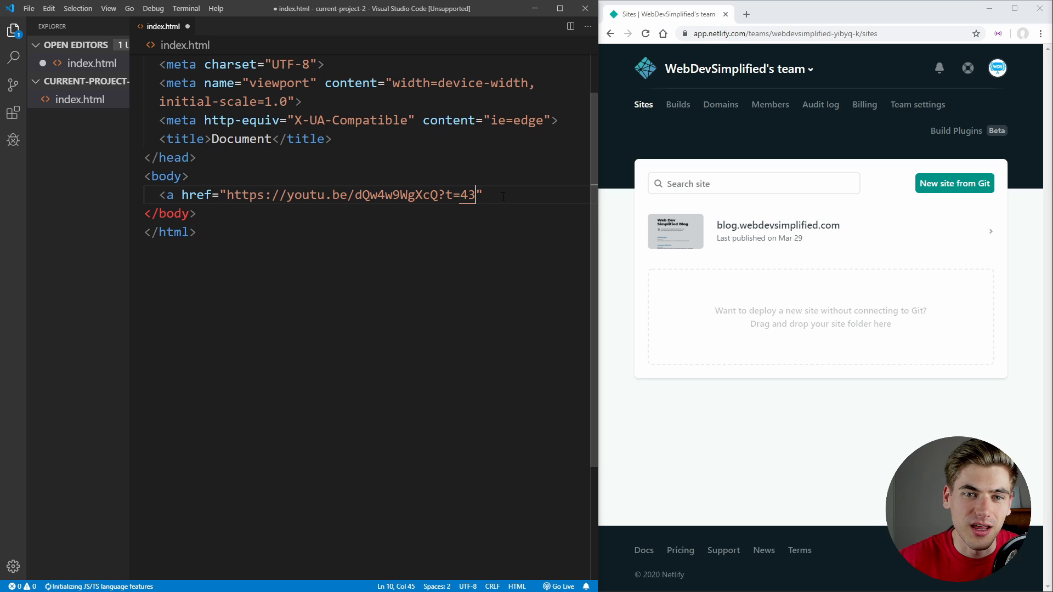
pyautogui.write('>Su</a>')
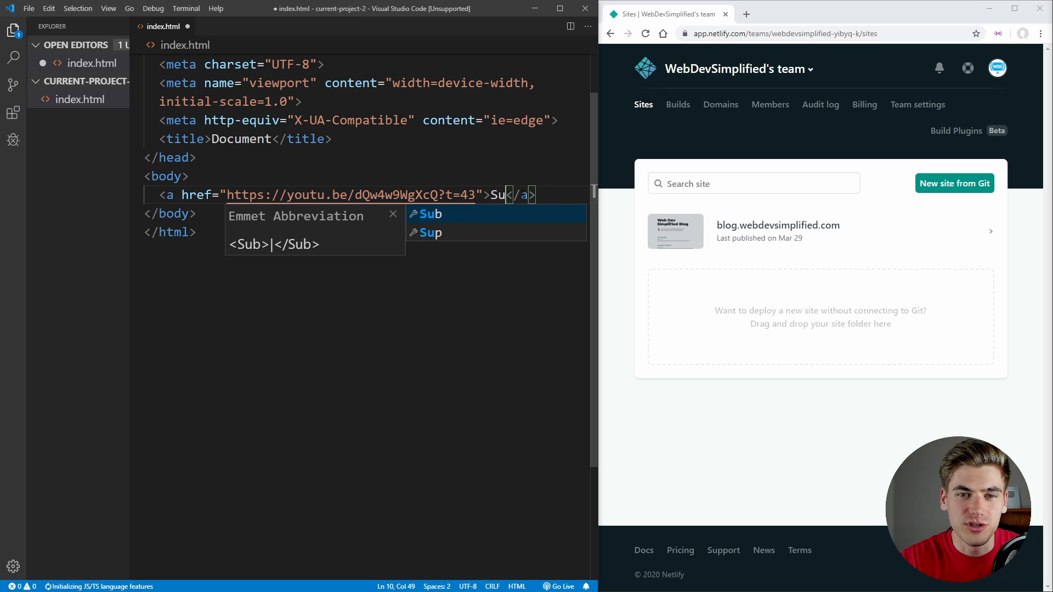
pyautogui.write('prise!')
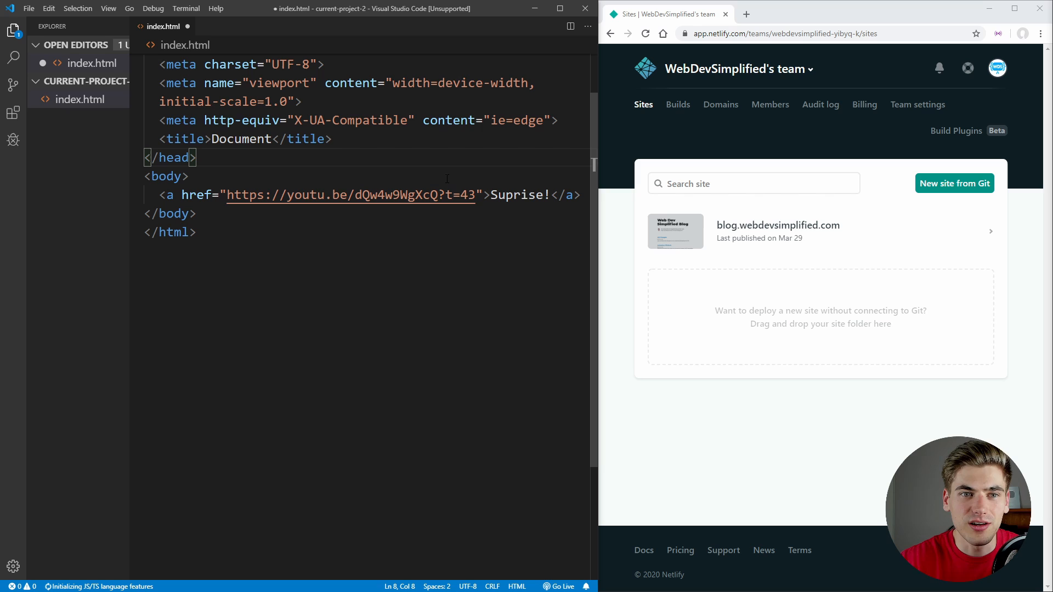
# - Add a style block making body flex-centered with min-height 100vh and 100px font size
pyautogui.write('<')
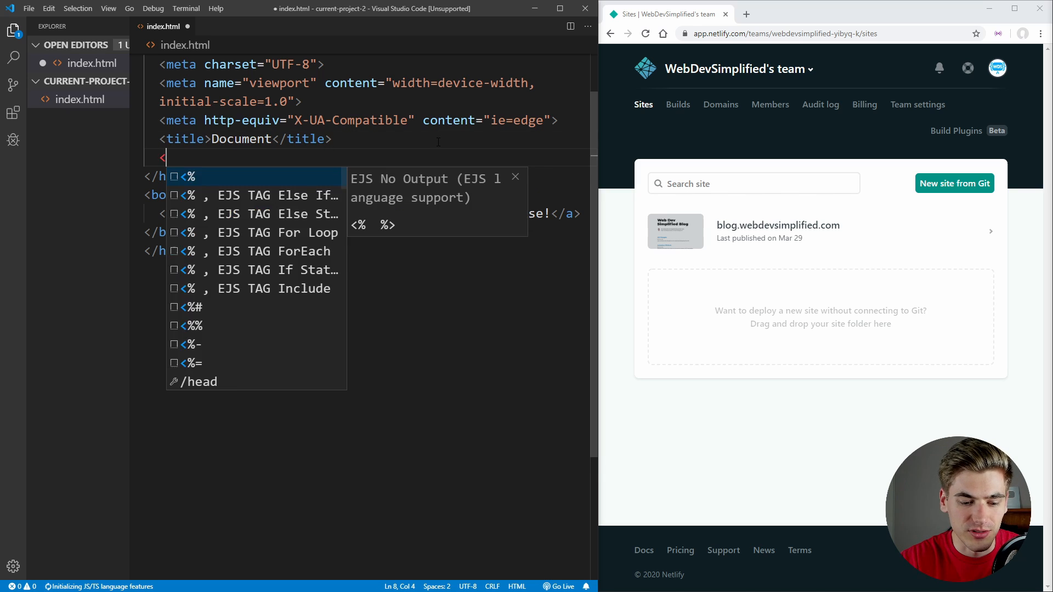
pyautogui.write('style>')
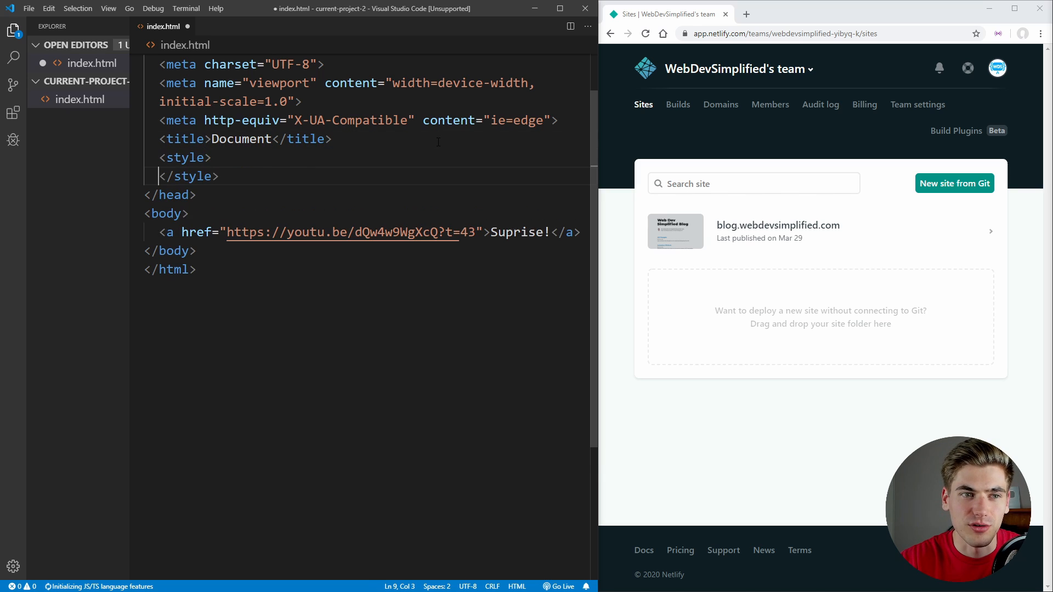
pyautogui.write('boduy')
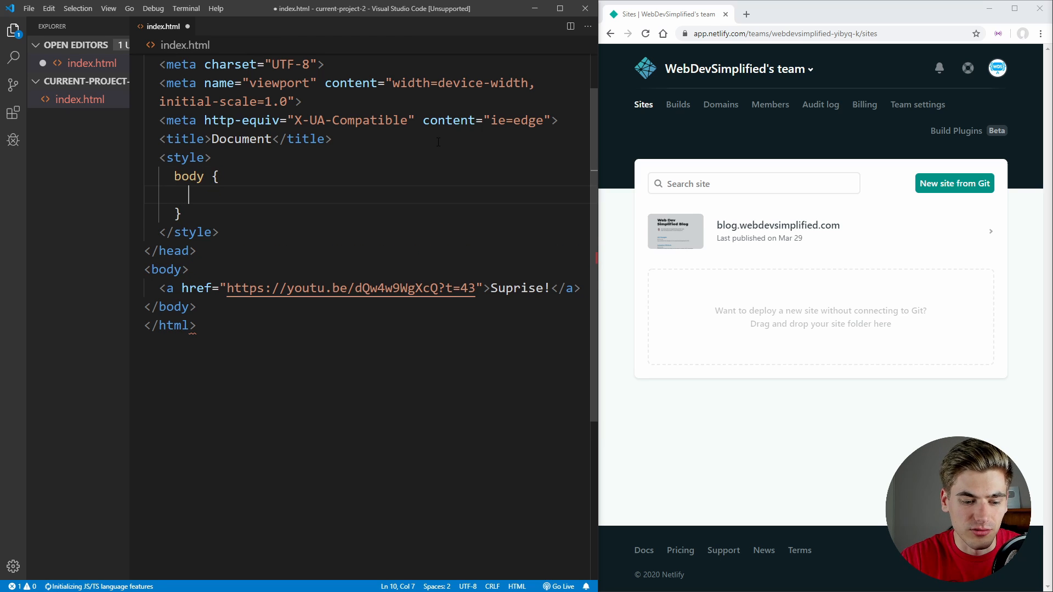
pyautogui.write('display:')
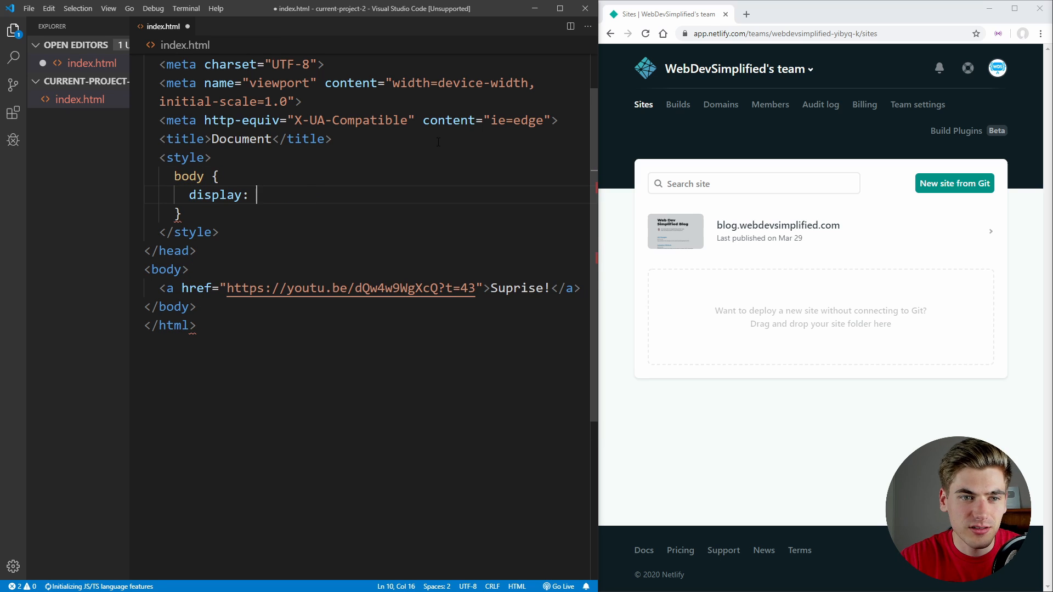
pyautogui.write('flex;')
pyautogui.write('margin: 0;')
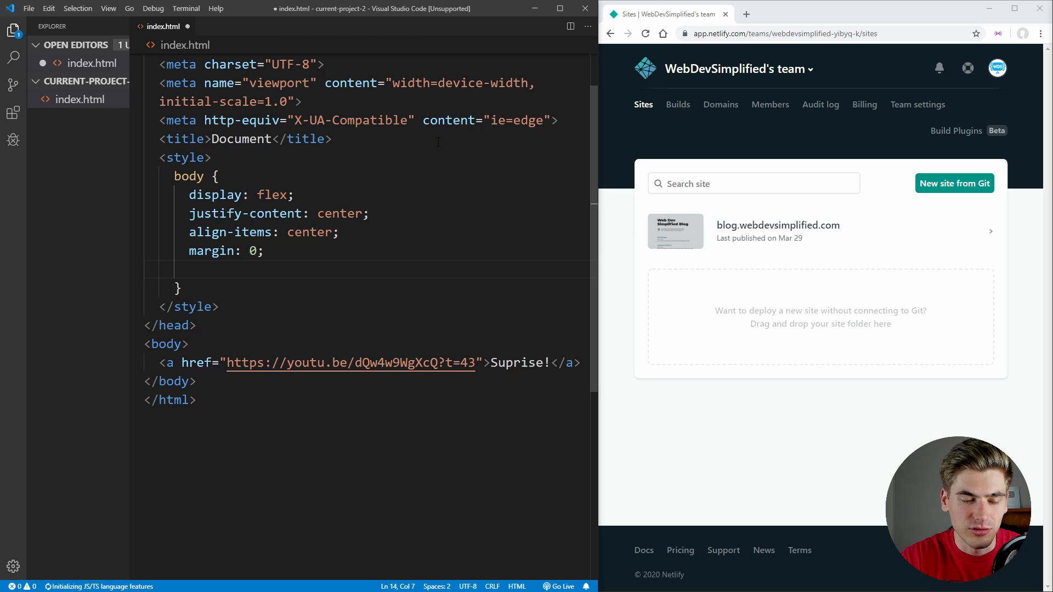
pyautogui.write('min-height: 10')
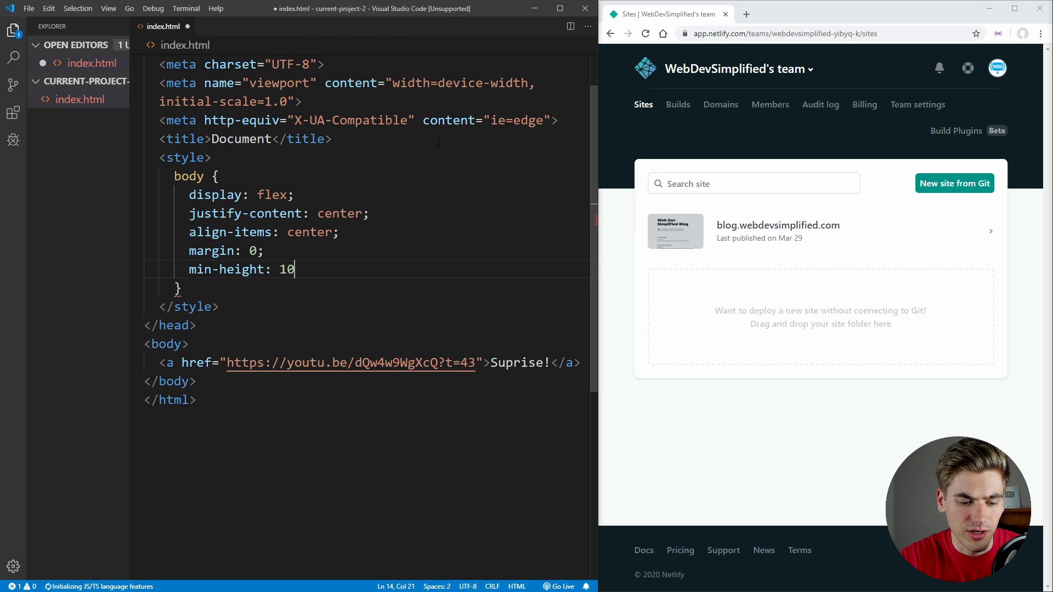
pyautogui.write('0vh;')
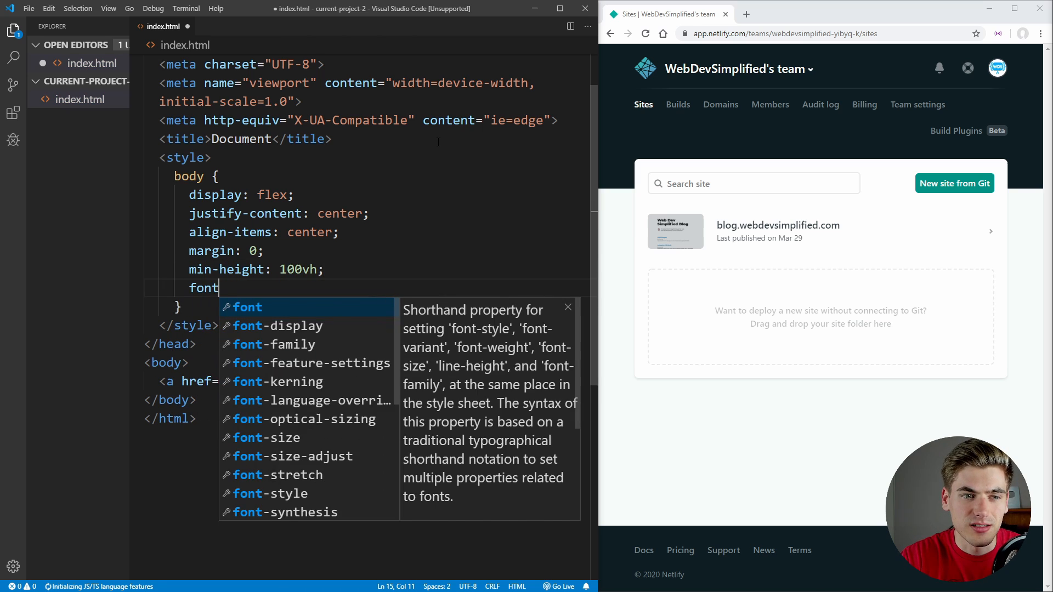
pyautogui.write('-size:')
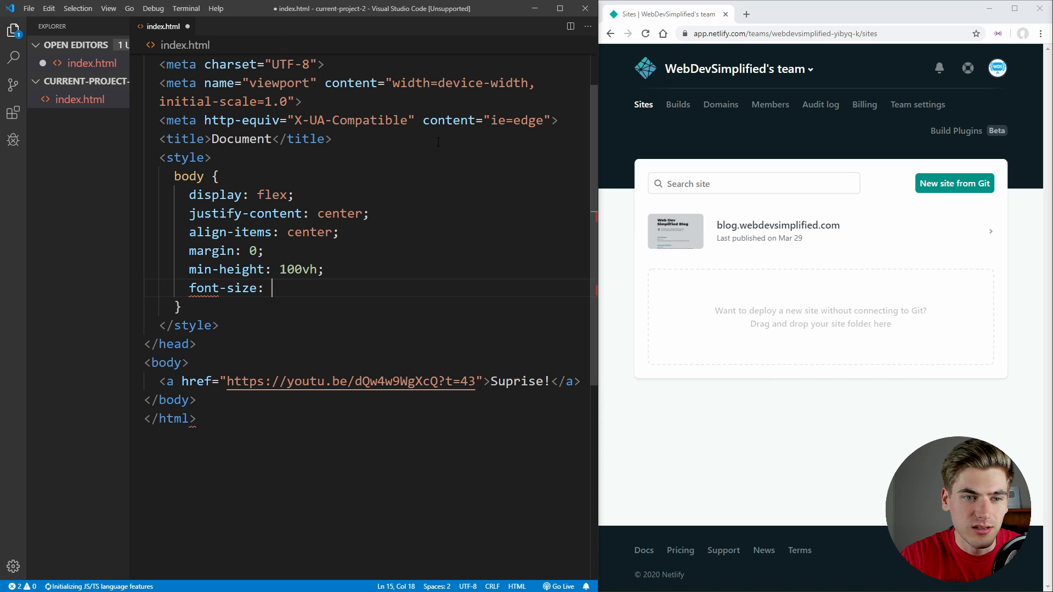
pyautogui.write('100px;')
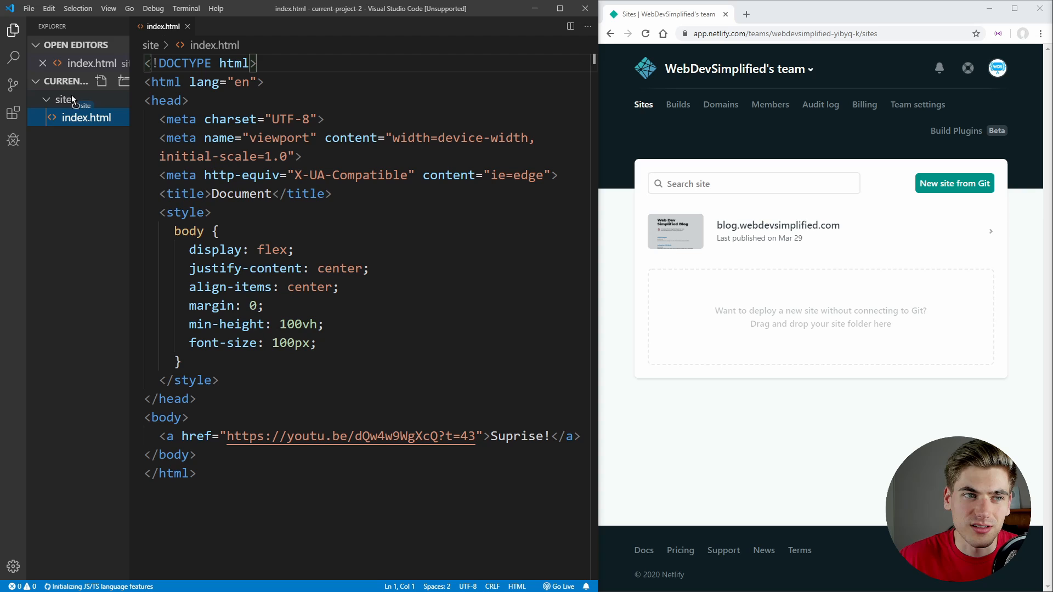
# - Right-click the site folder holding index.html to bring up its actions
pyautogui.rightClick(65, 99)
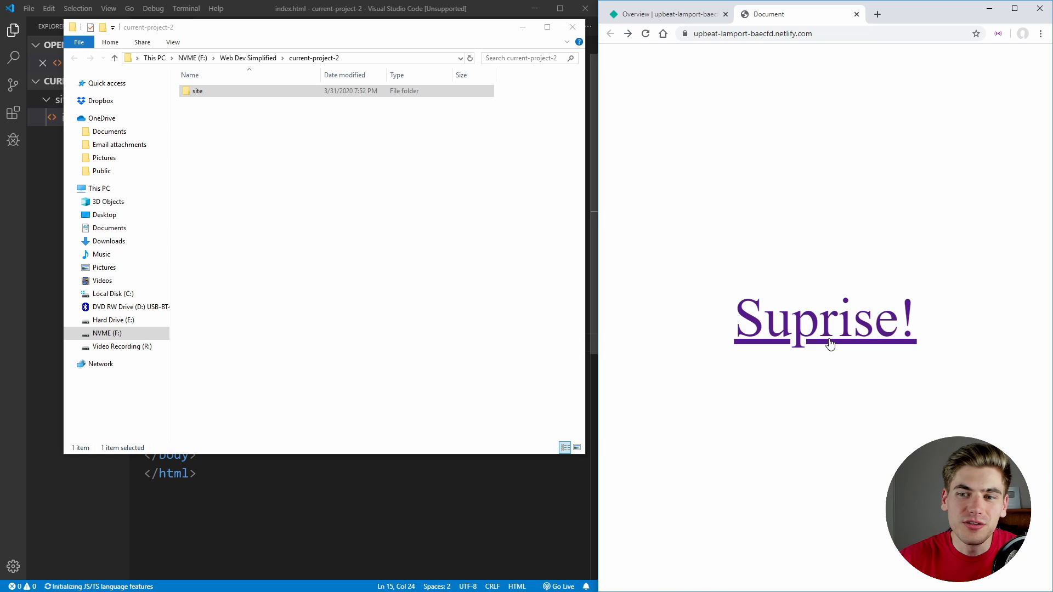
# - Click the deployed page's 'Suprise!' link to play the YouTube video
pyautogui.click(825, 320)
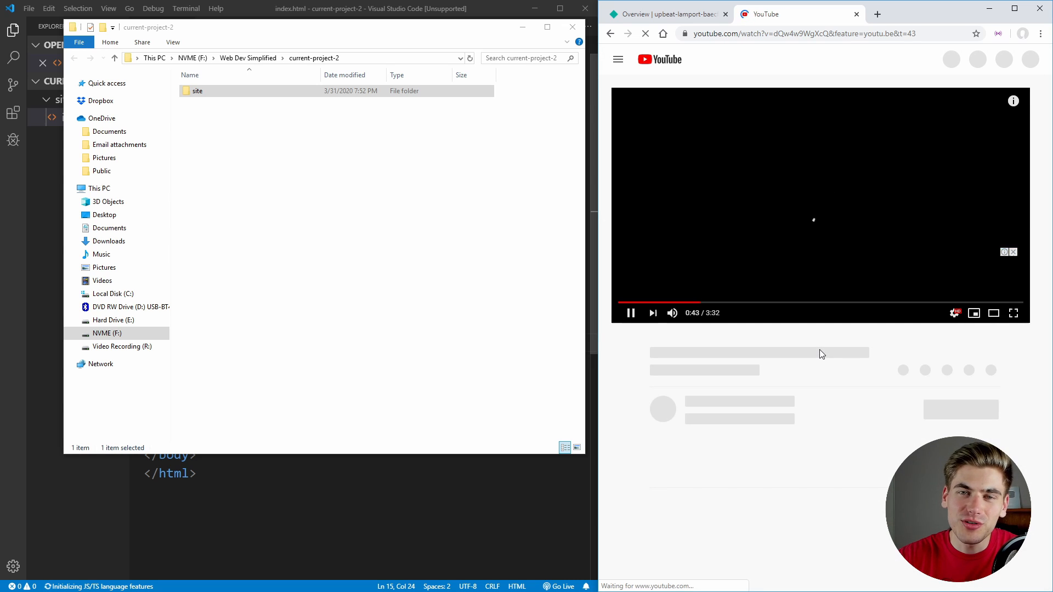